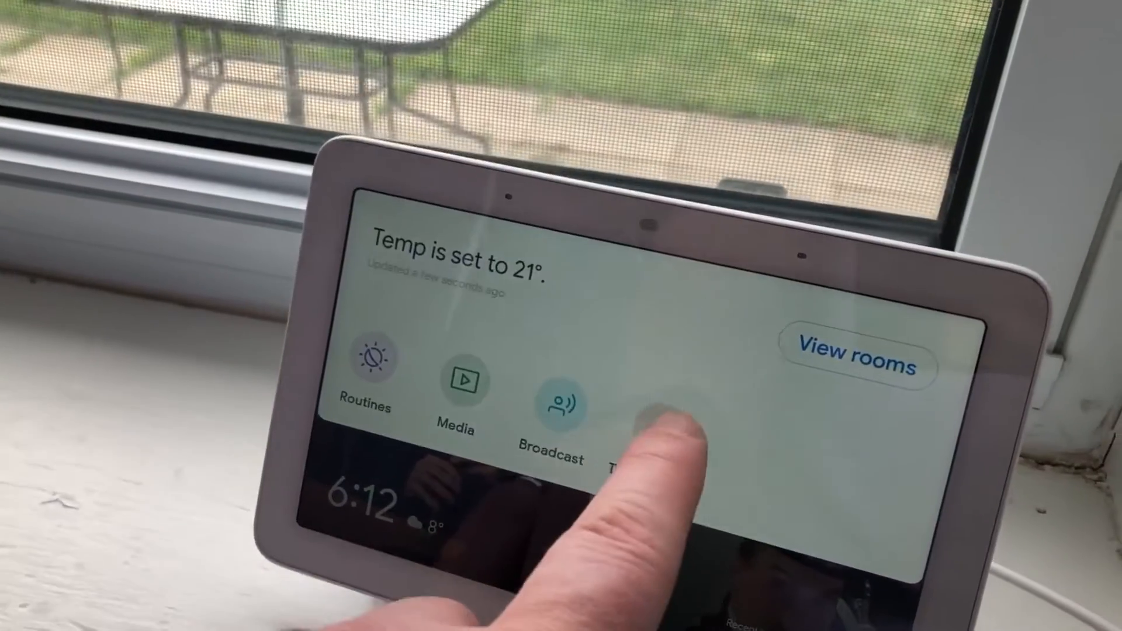
# Confirm the home thermostat in the pull-down controls reads 21°.
pyautogui.click(658, 465)
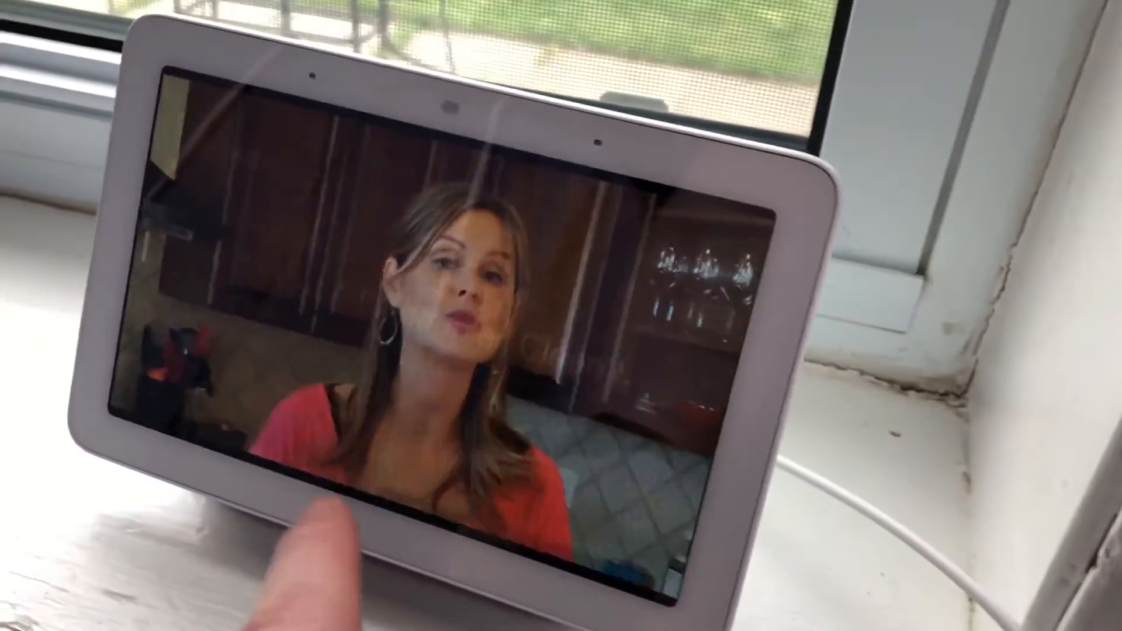
# Show the playback details of the Clean & Delicious pineapple-cutting YouTube video.
pyautogui.click(430, 251)
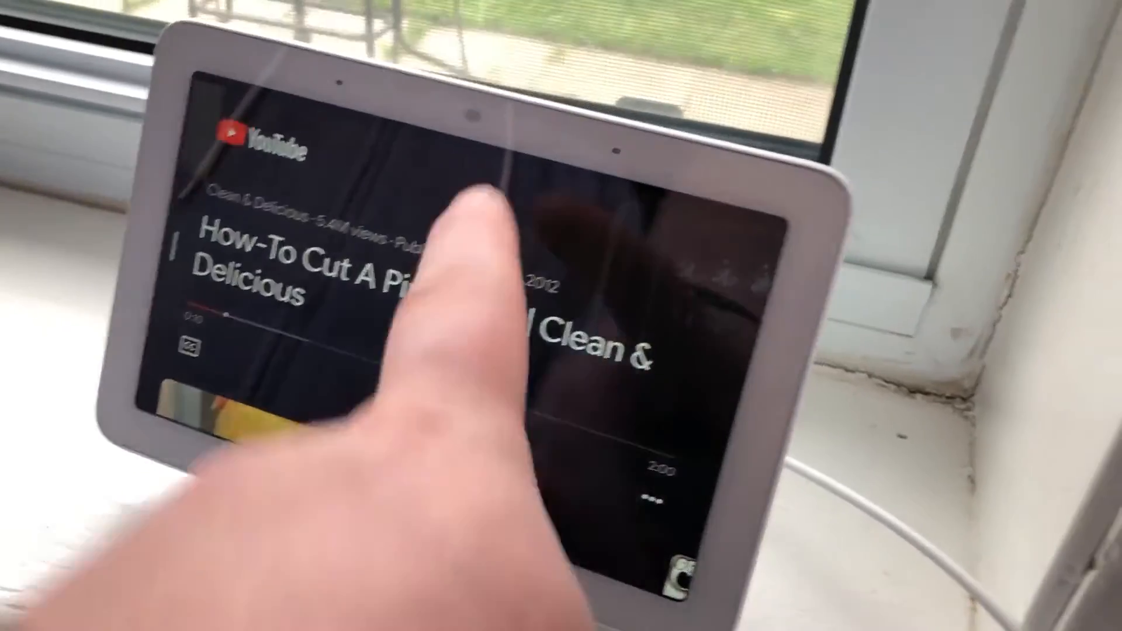